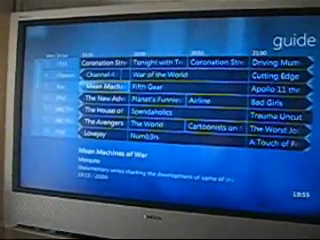
# - Tune to the selected programme so its channel plays live with the info banner
pyautogui.press('Enter')
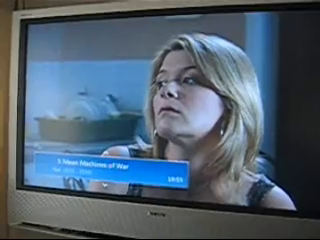